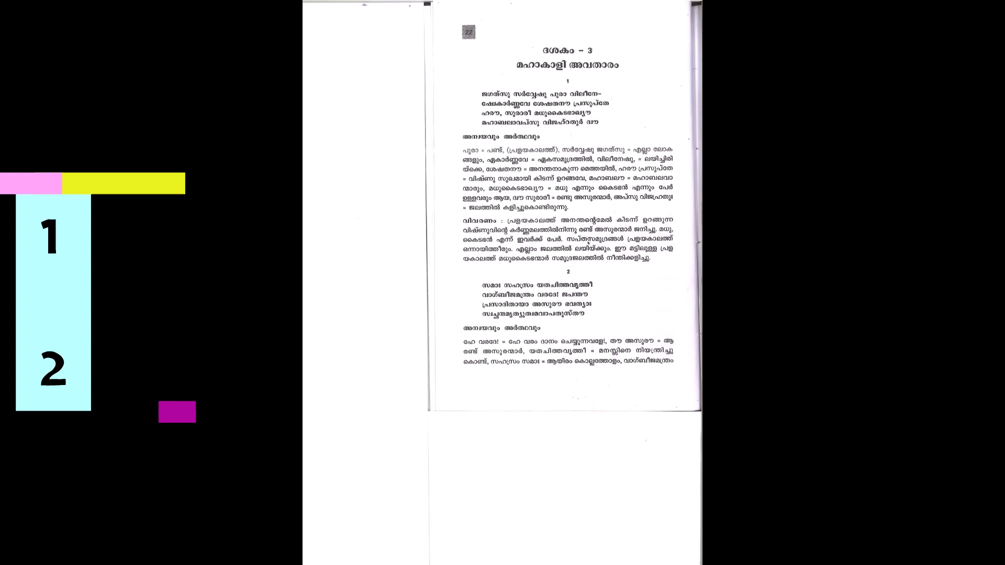
{"action": "scroll", "scroll_direction": "down", "scroll_amount": 3}
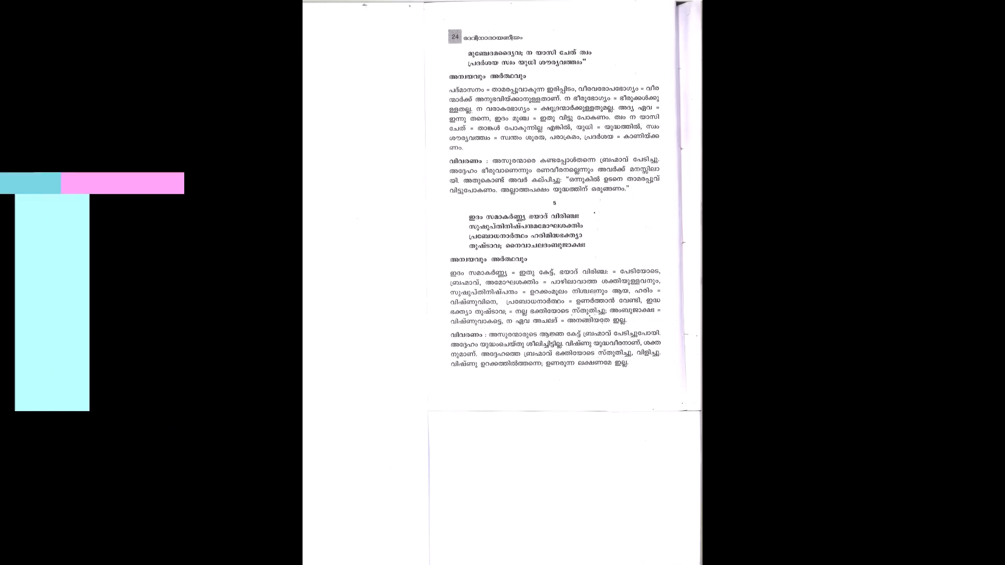
{"action": "scroll", "scroll_direction": "down", "scroll_amount": 3}
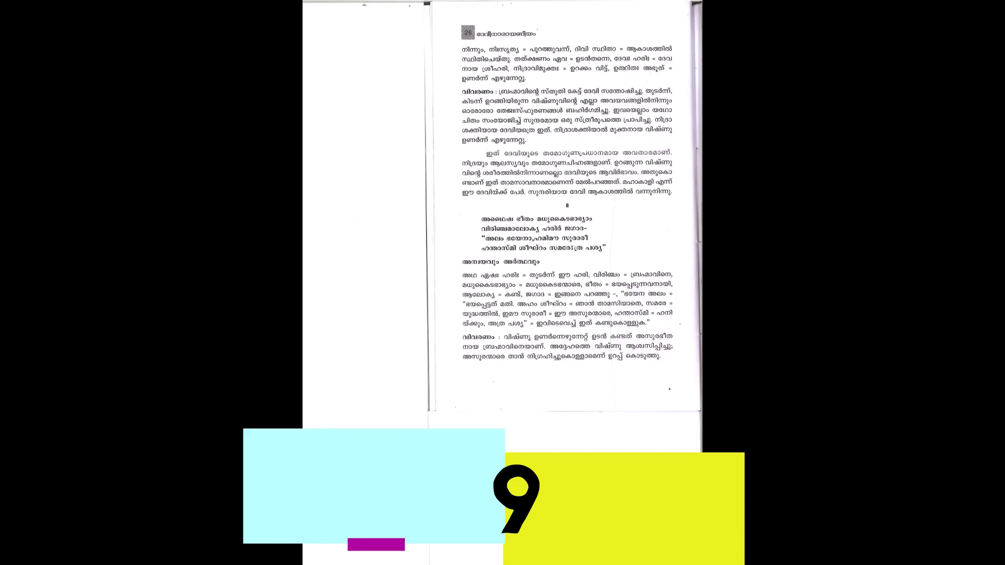
{"action": "scroll", "scroll_direction": "down", "scroll_amount": 3}
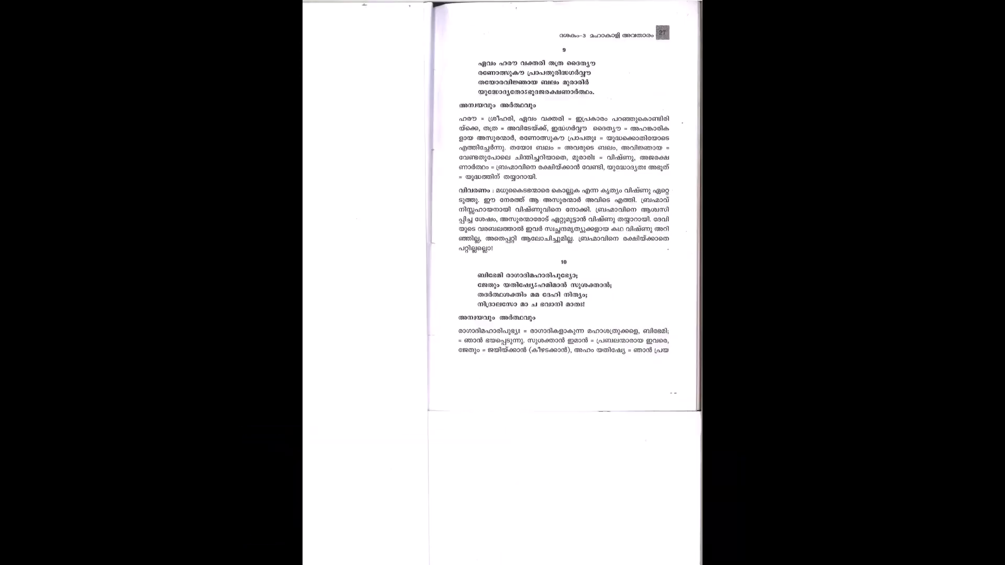